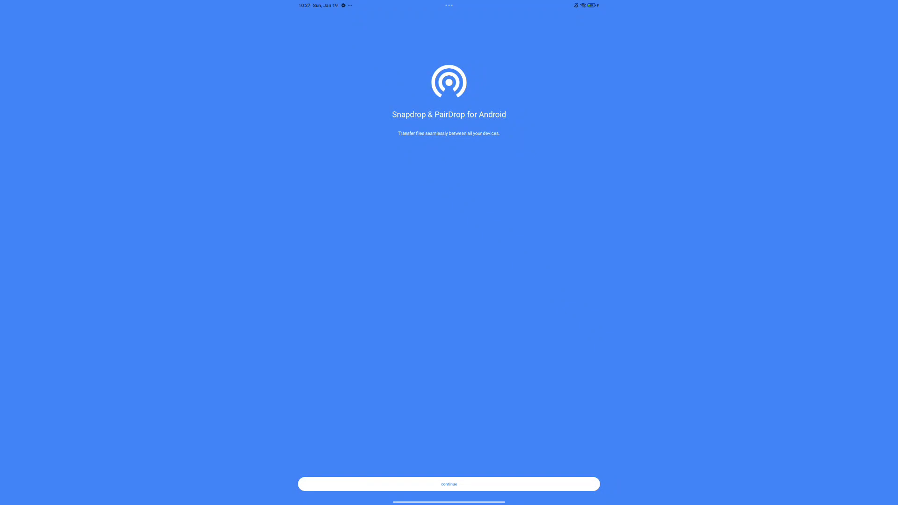
# Continue past the welcome screen to the server address choice
pyautogui.click(448, 484)
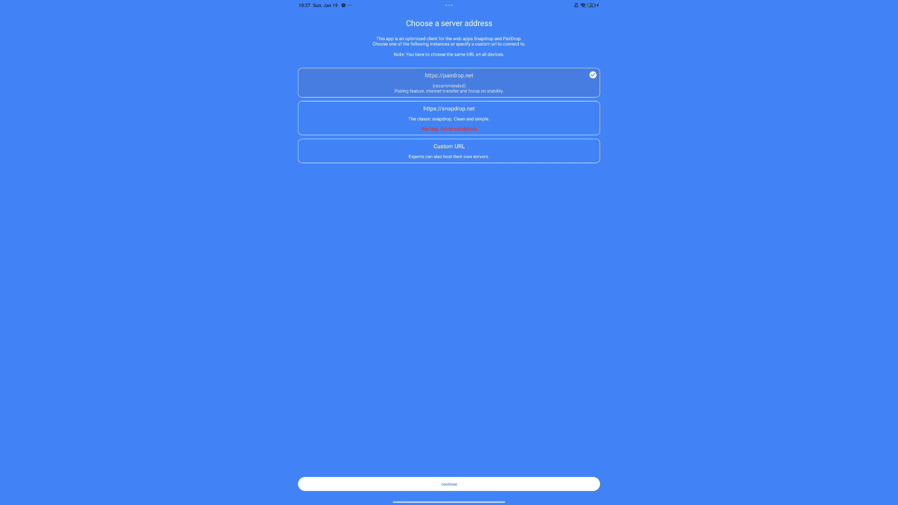
pyautogui.click(448, 484)
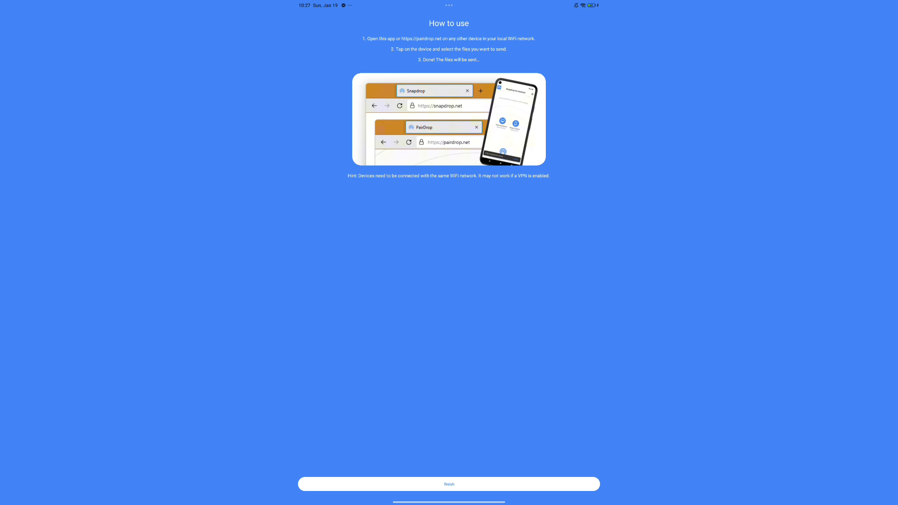
# Finish the how-to-use introduction and start a temporary public room from the toolbar
pyautogui.click(448, 484)
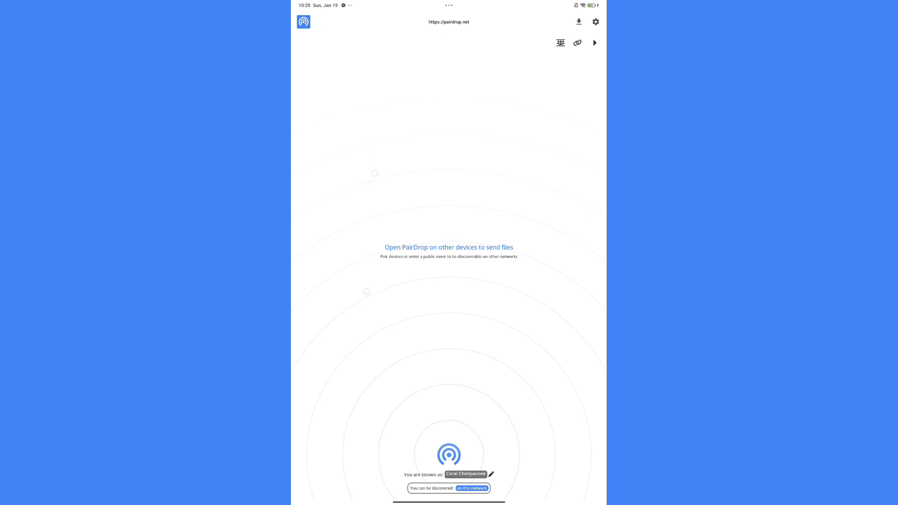
pyautogui.click(578, 42)
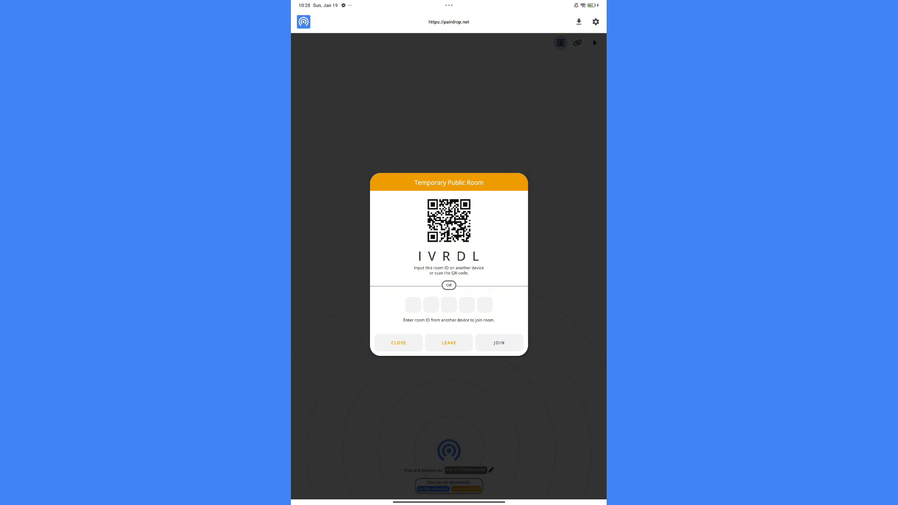
# Close the Temporary Public Room dialog after creating room IVRDL
pyautogui.click(399, 343)
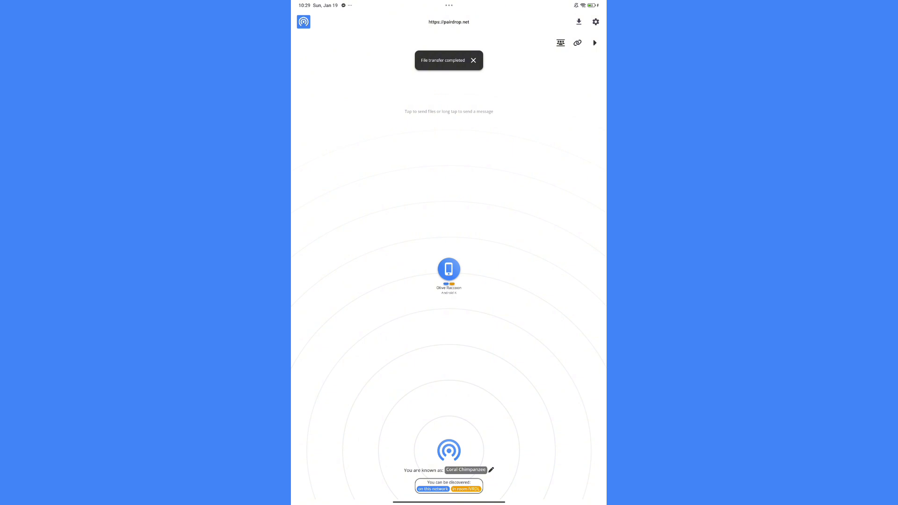
# Dismiss the transfer-completed notice and await the peer's Thumbnail.jpg request
pyautogui.click(474, 60)
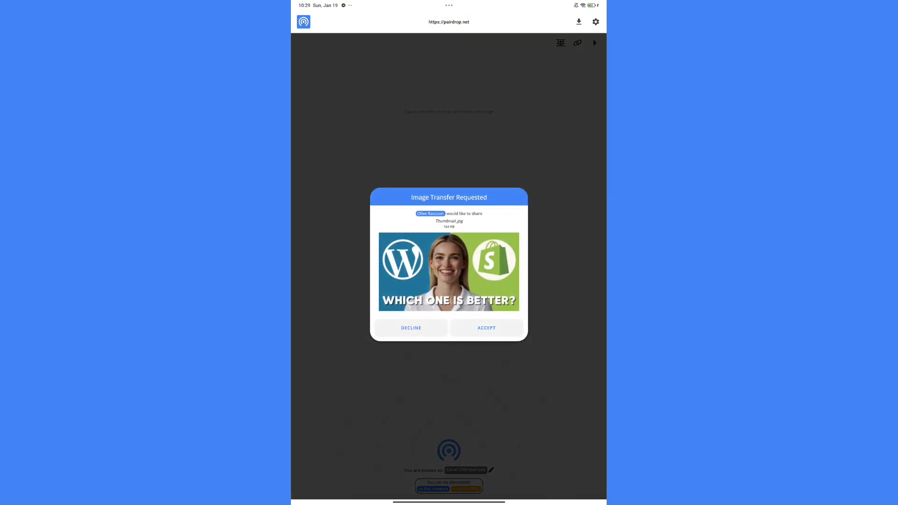
# Accept Thumbnail.jpg, open the download and view it in the Image viewer
pyautogui.click(411, 327)
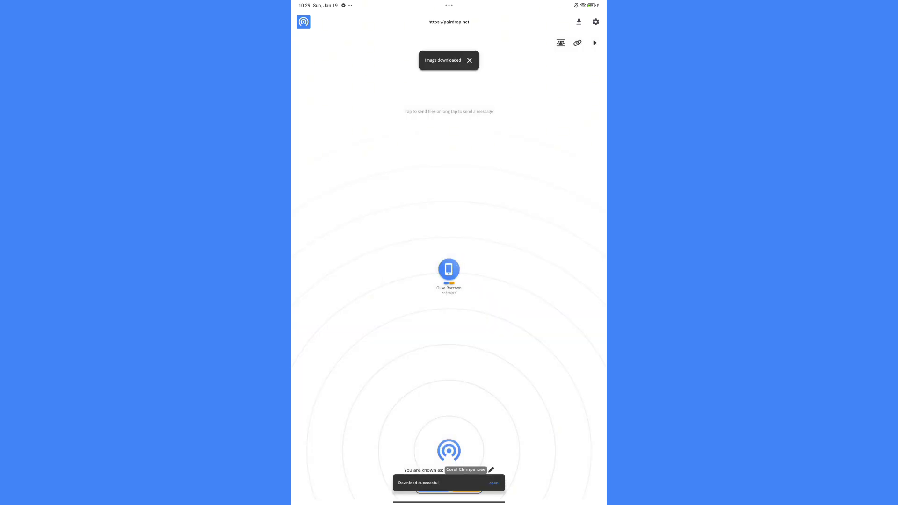
pyautogui.click(493, 482)
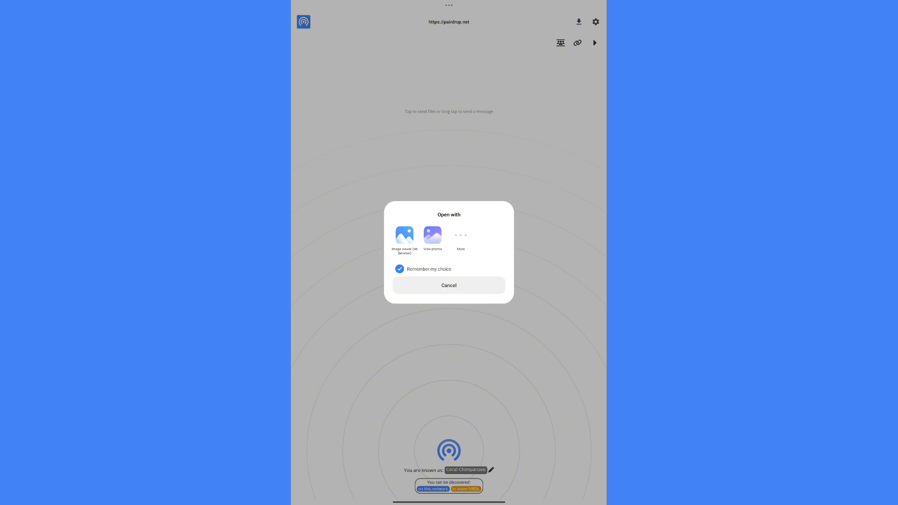
pyautogui.click(433, 234)
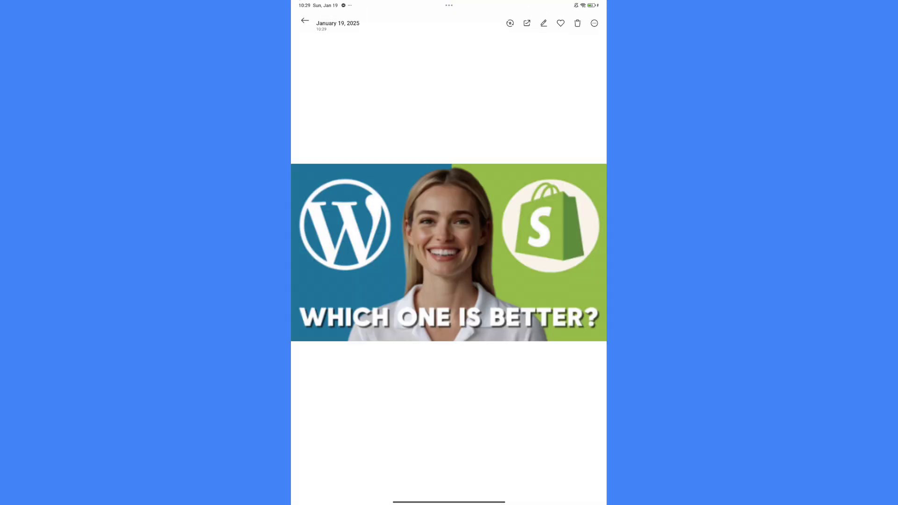